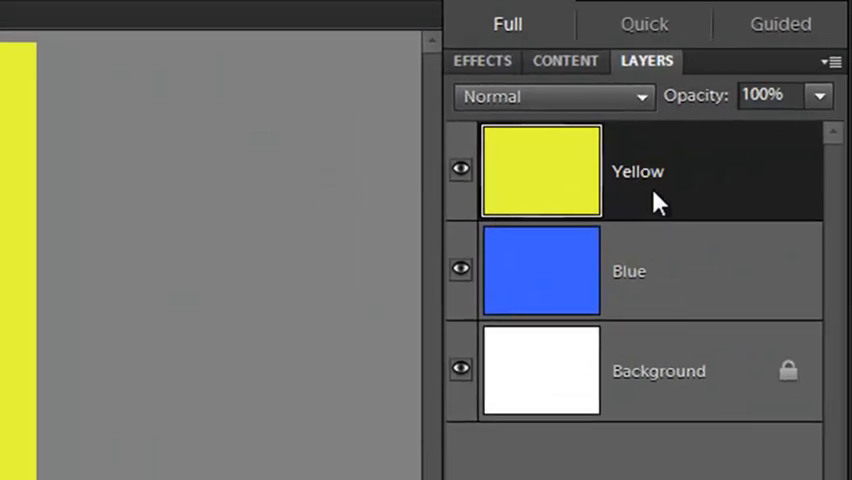
mouse_move(668, 190)
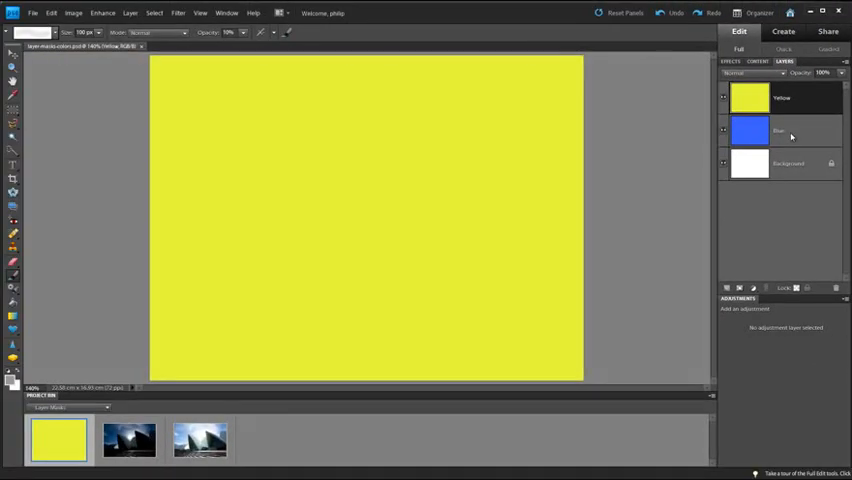
mouse_move(156, 214)
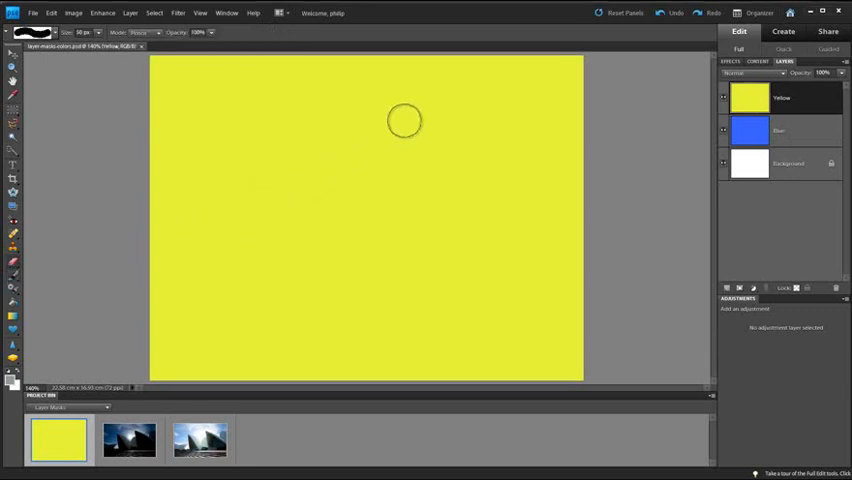
Erase a curved stroke from the Yellow layer so the layer below shows through.
left_click_drag(404, 120, 272, 256)
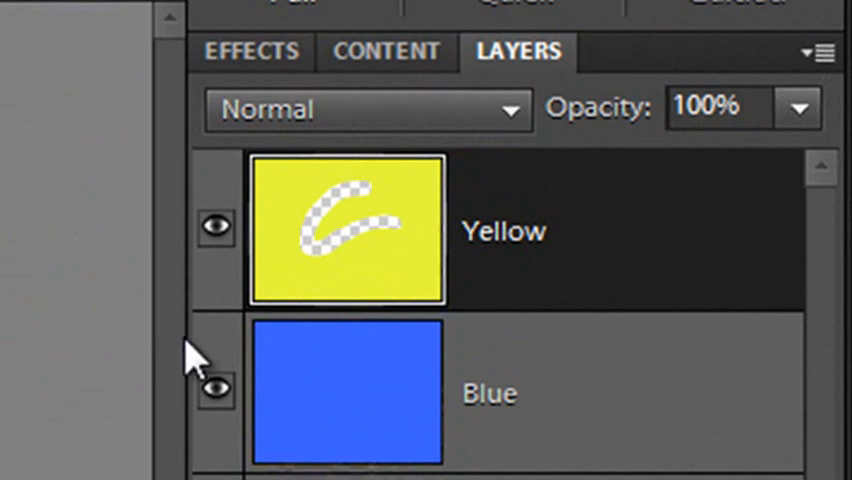
mouse_move(364, 250)
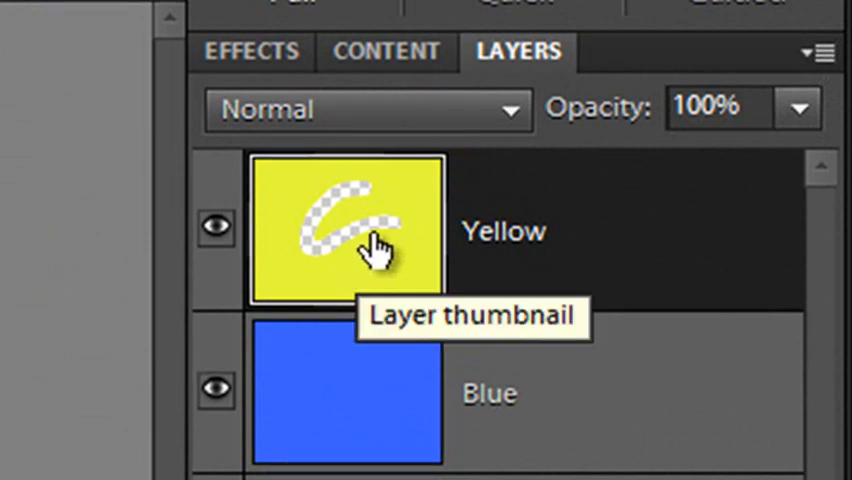
mouse_move(300, 330)
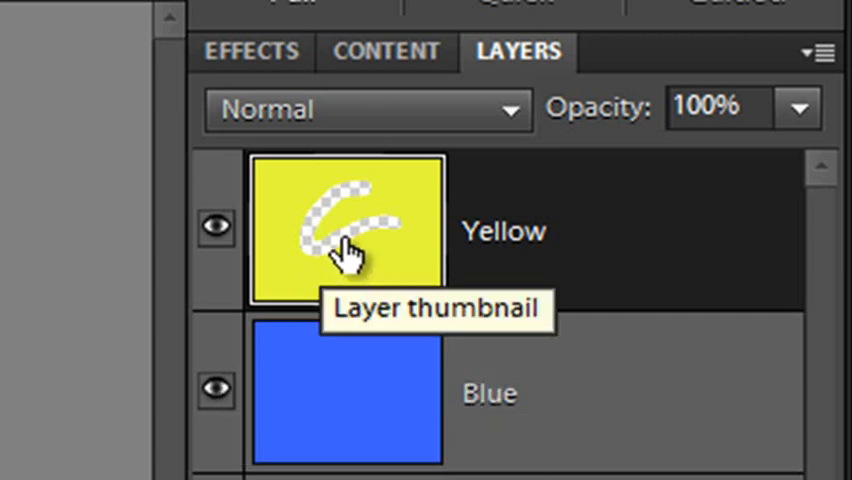
mouse_move(350, 380)
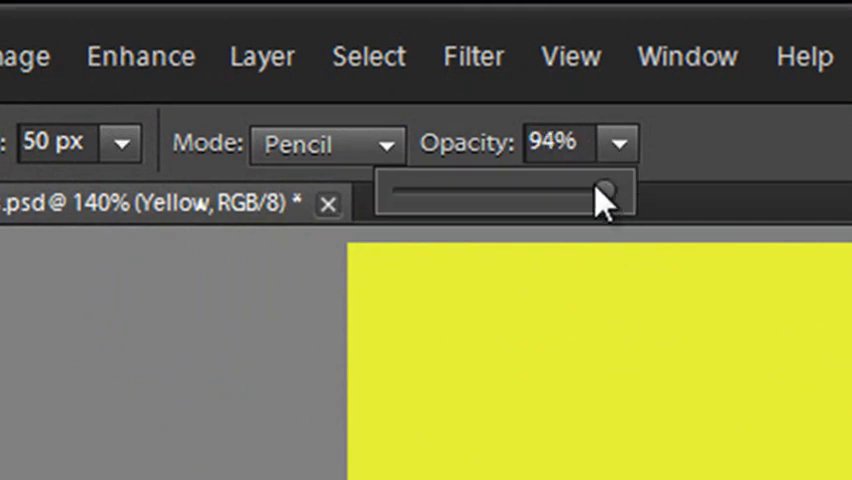
Lower the eraser opacity, then undo every erased stroke with Ctrl+Z so the Yellow layer is solid again.
left_click_drag(610, 190, 316, 80)
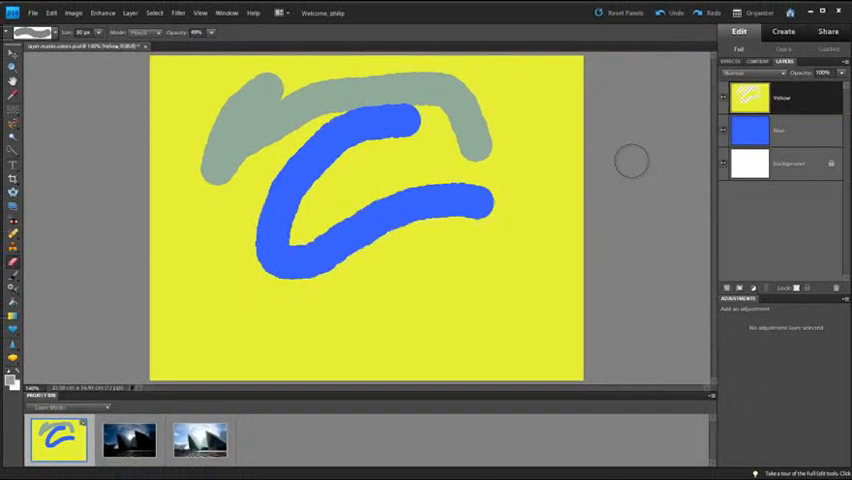
key("Ctrl+z")
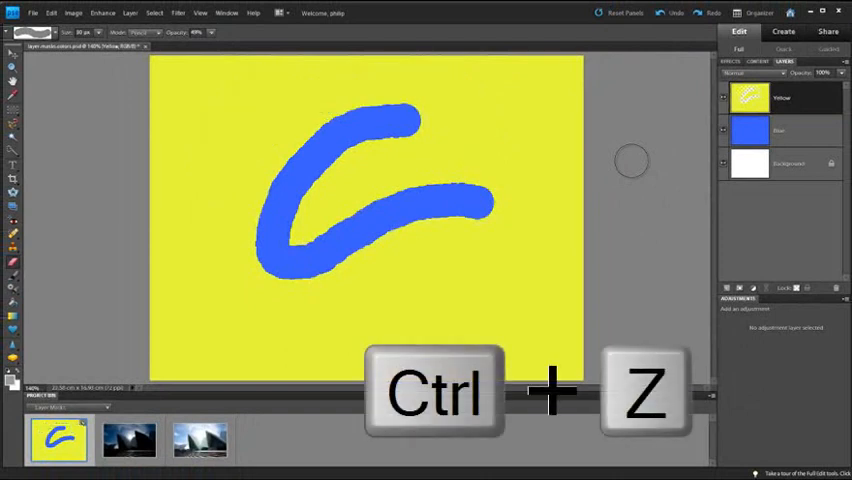
key("Ctrl+Z")
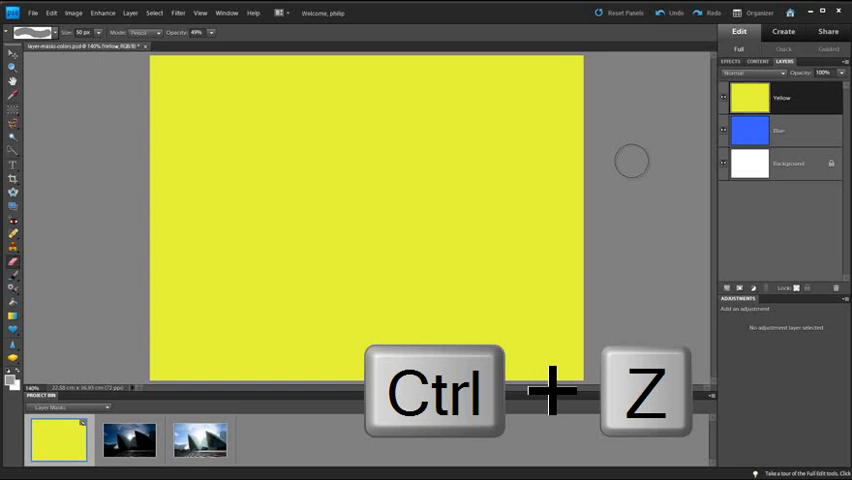
key("Ctrl+z")
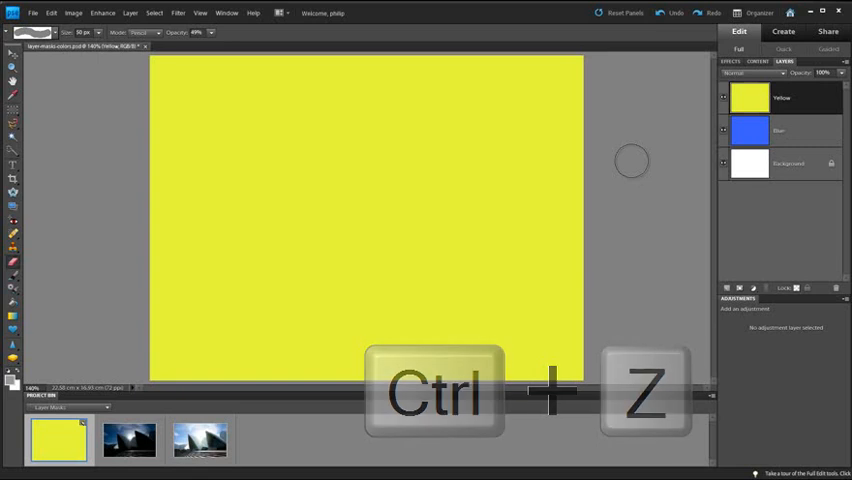
key("ctrl+z")
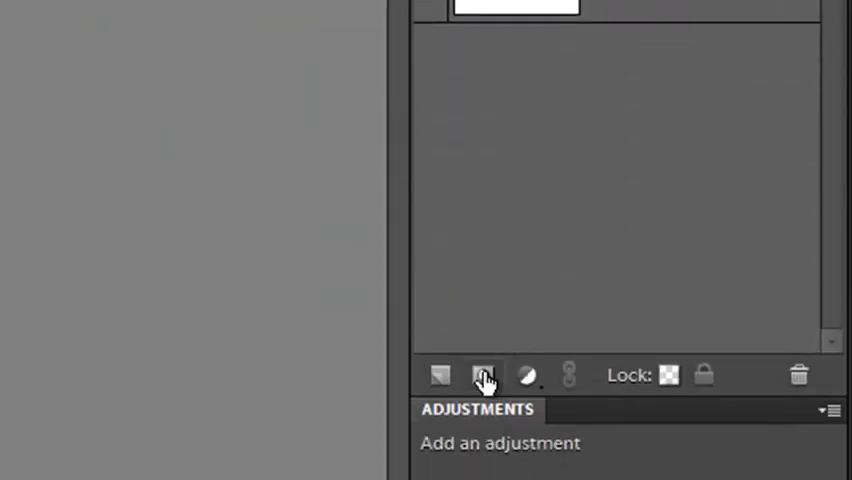
mouse_move(484, 376)
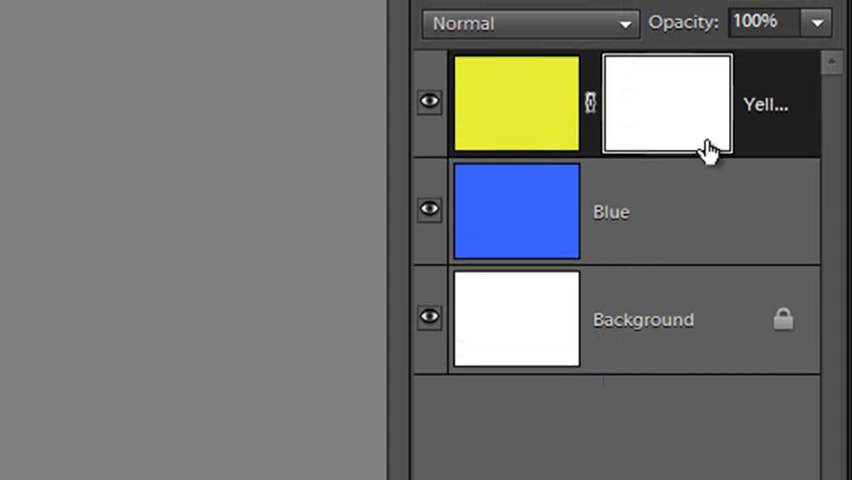
mouse_move(706, 148)
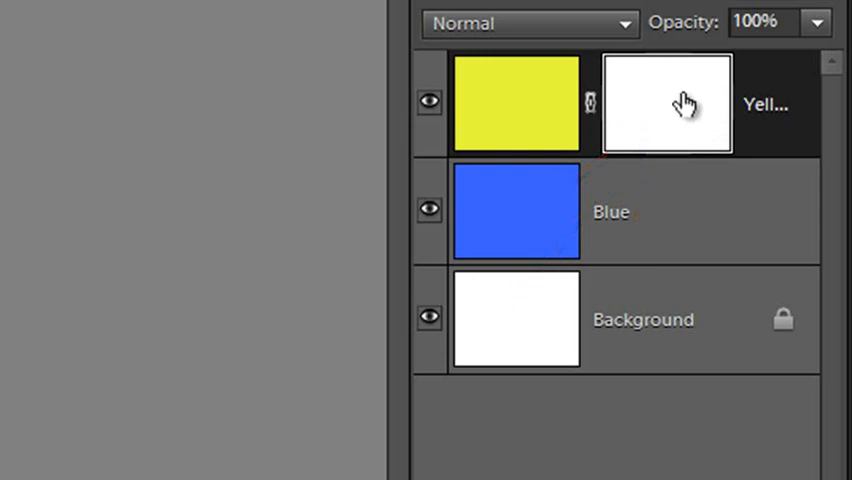
mouse_move(678, 140)
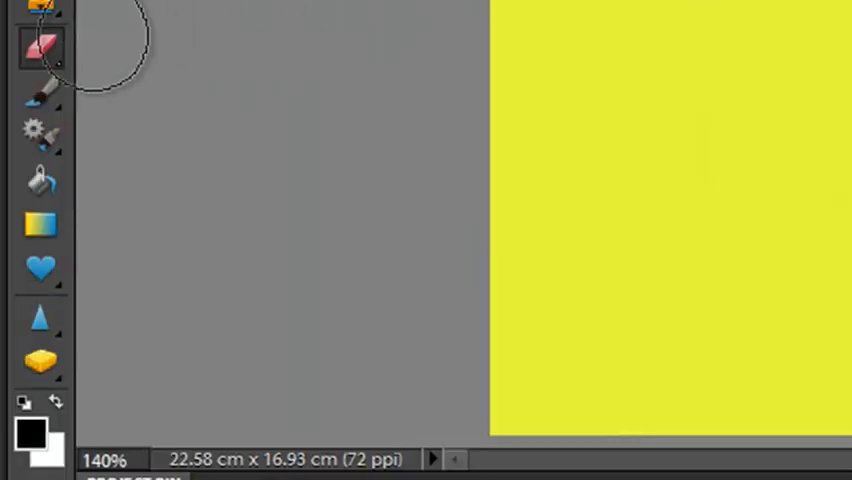
mouse_move(38, 90)
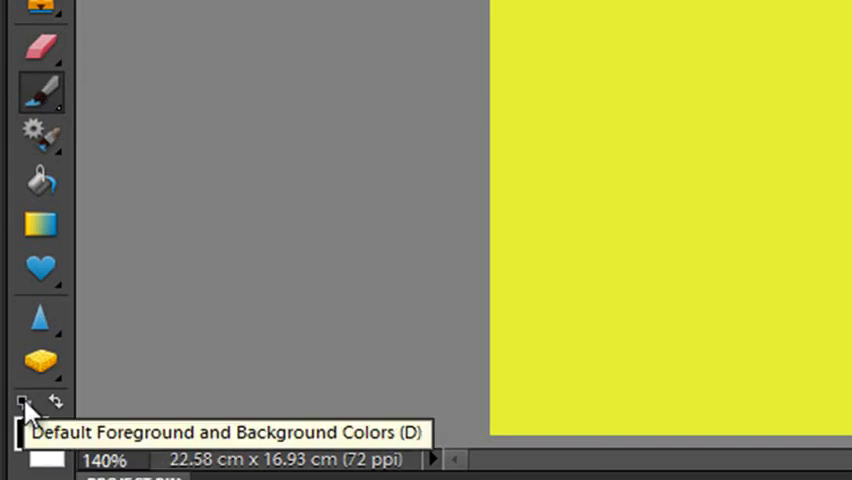
Reset the painting colours to default black foreground and white background.
left_click(20, 404)
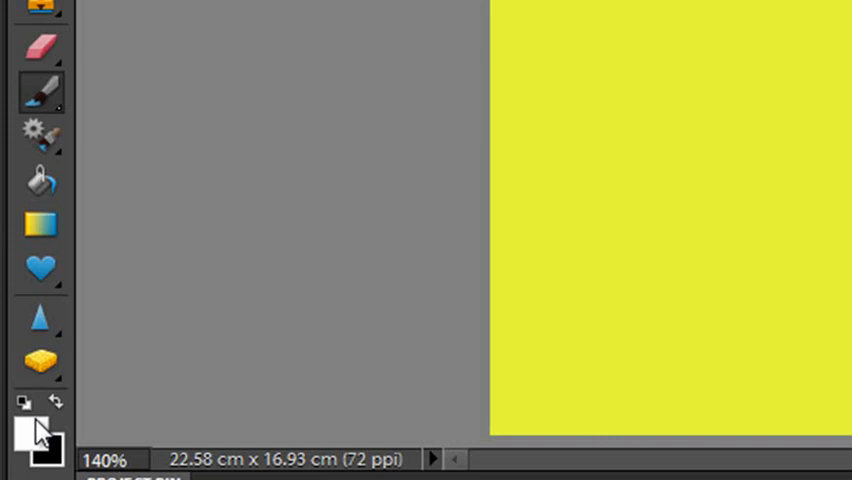
mouse_move(44, 440)
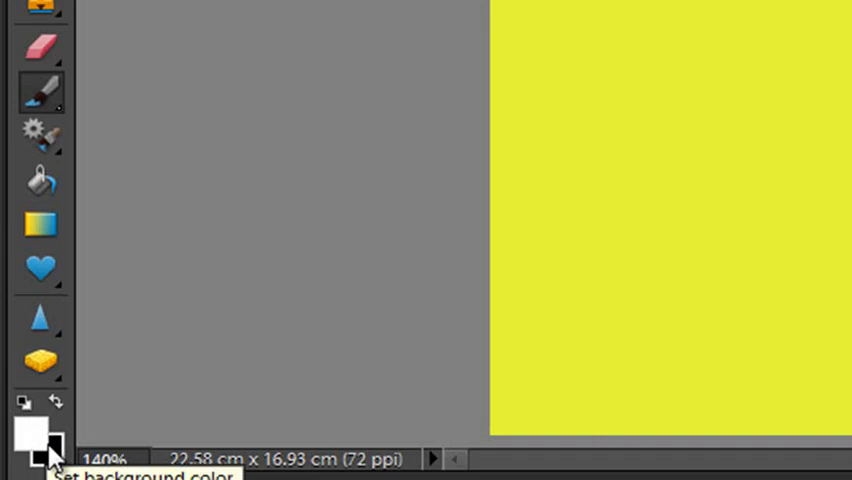
mouse_move(372, 400)
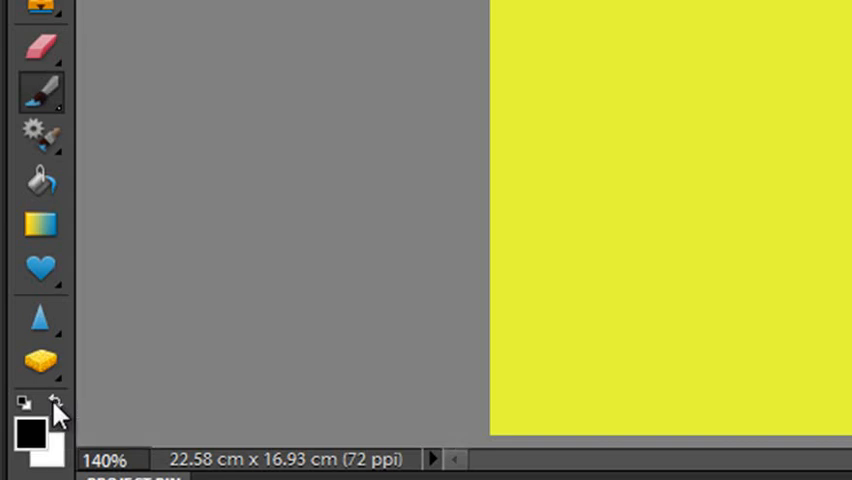
mouse_move(44, 436)
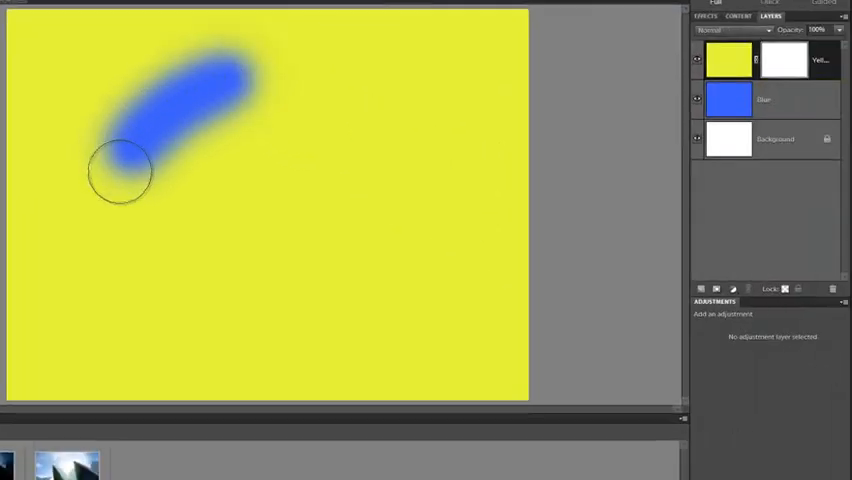
Paint a soft black stroke on the Yellow layer's mask to reveal the blue layer.
left_click_drag(120, 170, 250, 80)
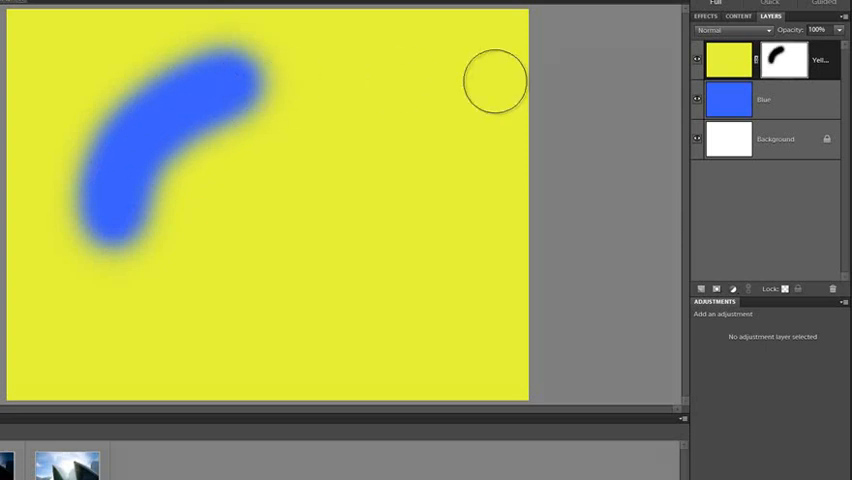
mouse_move(778, 64)
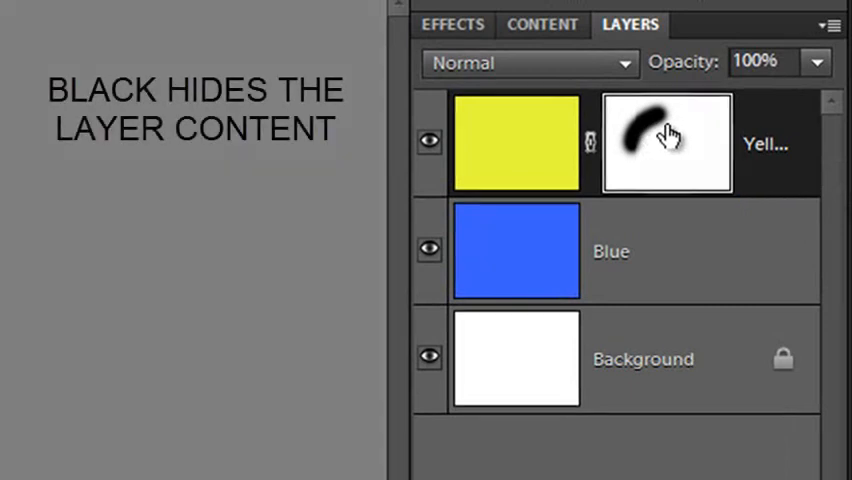
mouse_move(640, 148)
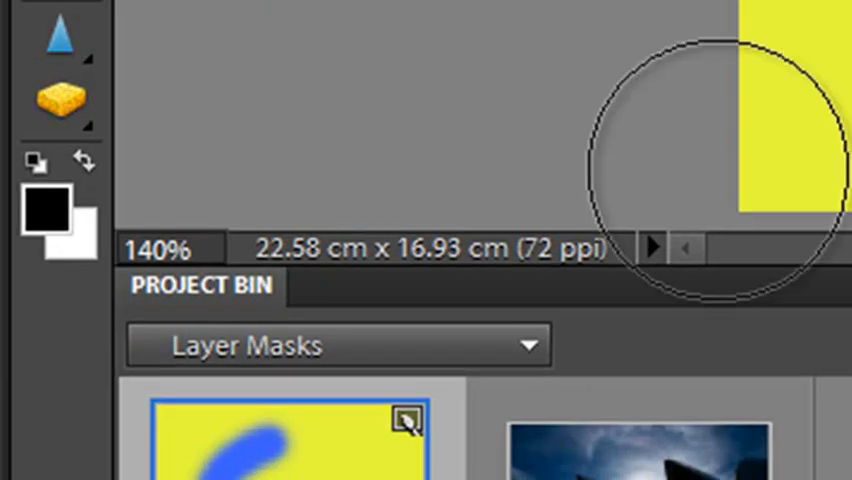
mouse_move(84, 164)
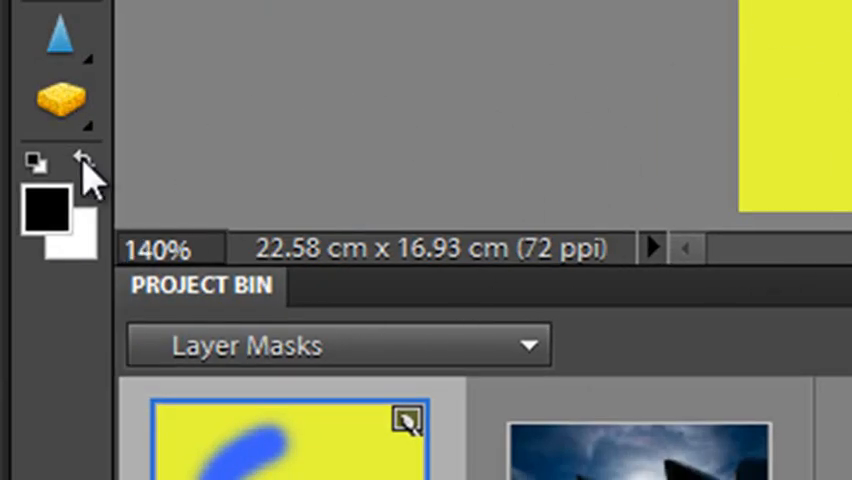
Swap colours so white is the foreground for painting yellow back onto the mask.
left_click(84, 164)
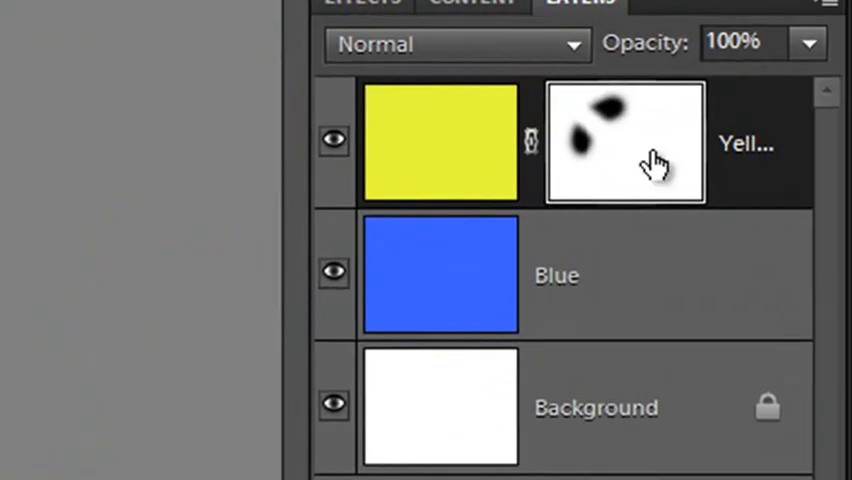
mouse_move(656, 160)
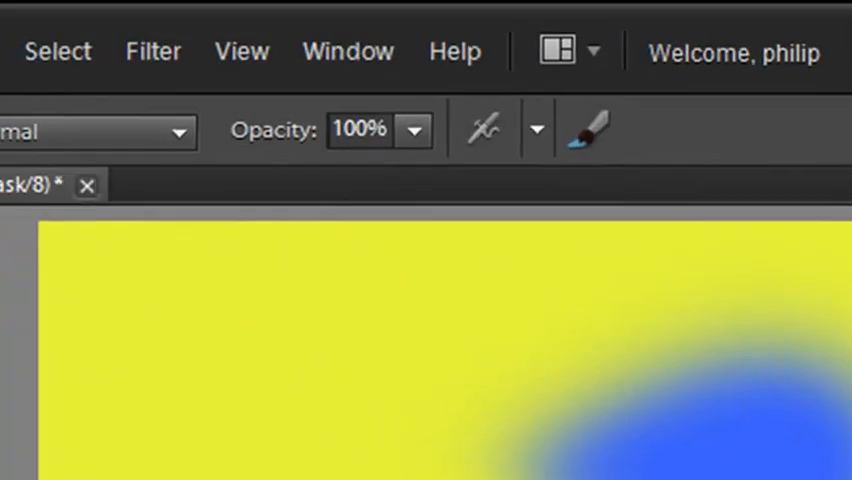
Lower the brush opacity below 100% for partial masking.
left_click(412, 130)
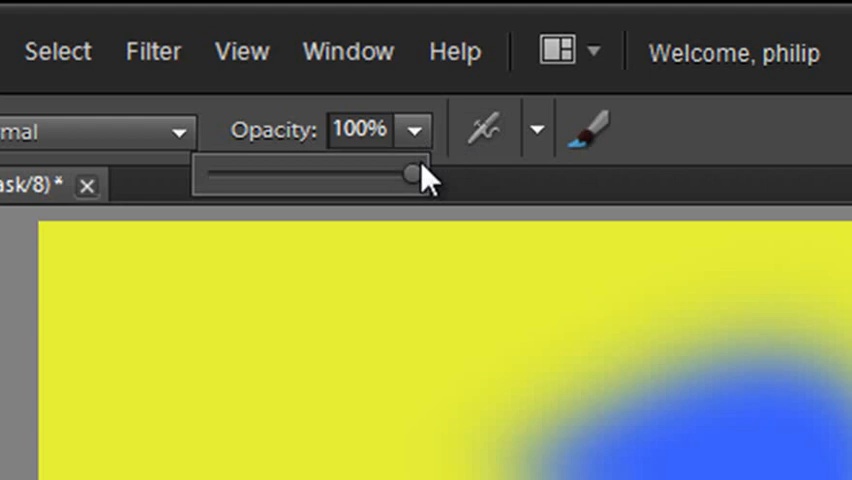
left_click_drag(408, 172, 288, 144)
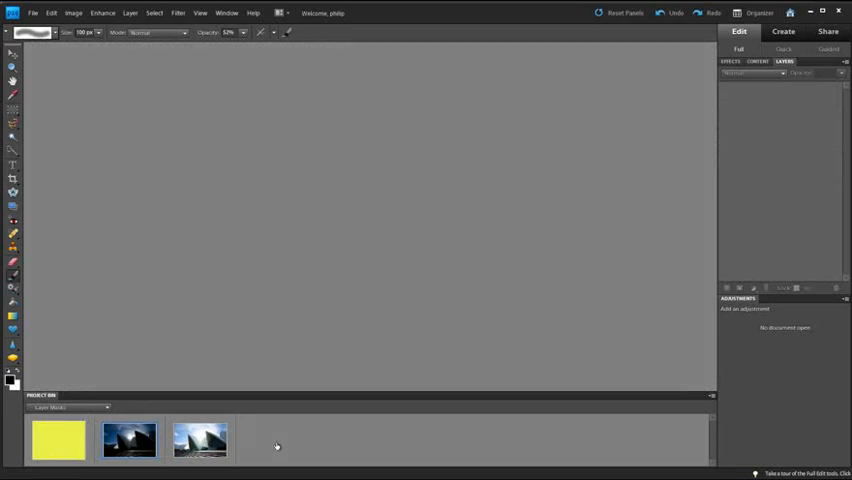
Open the Opera House exposure from the Project Bin for editing.
double_click(200, 440)
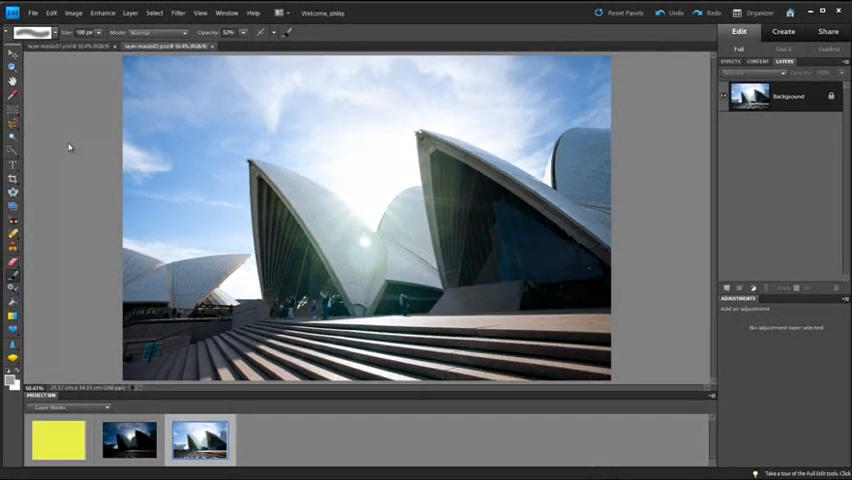
Arrange the two exposures 2 Up side by side and drag the dark layer onto the bright document.
left_click(288, 34)
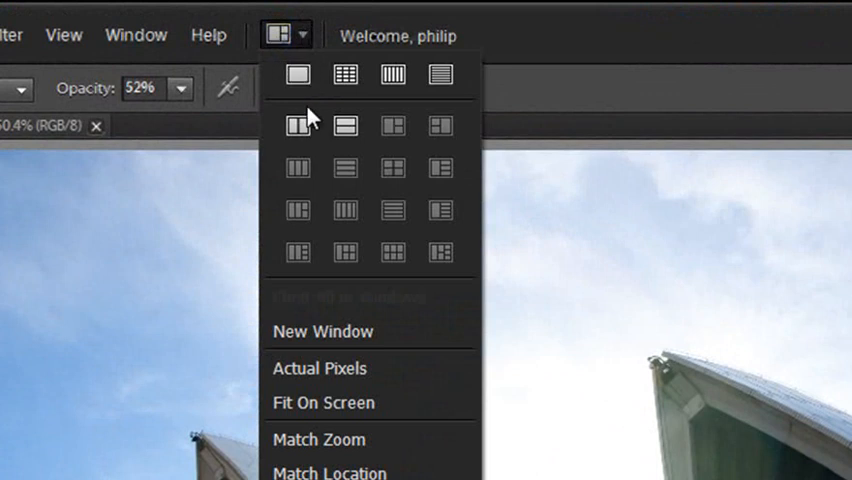
mouse_move(296, 136)
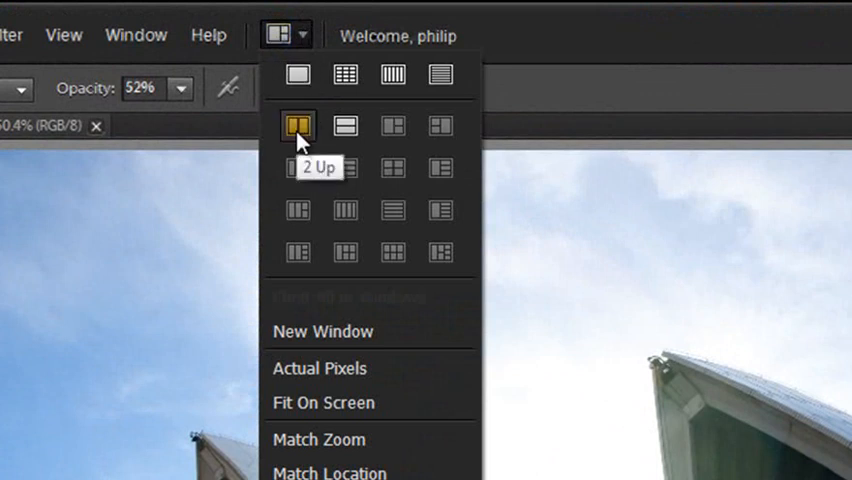
left_click(296, 126)
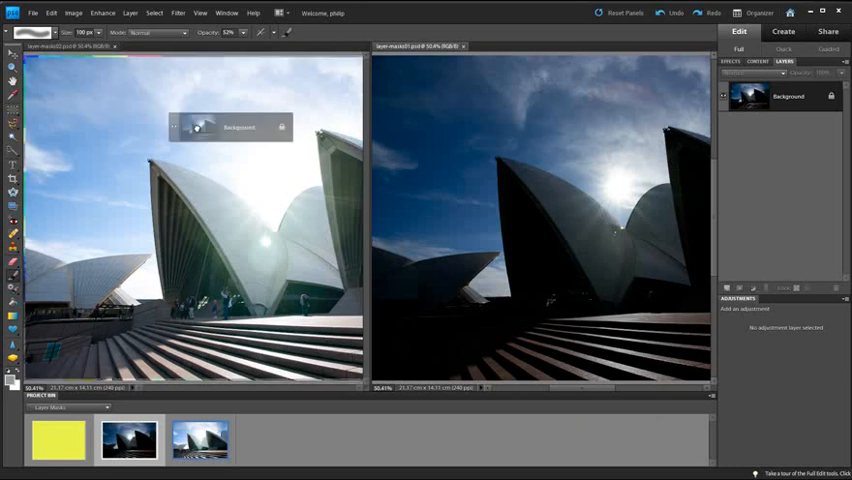
key("shift")
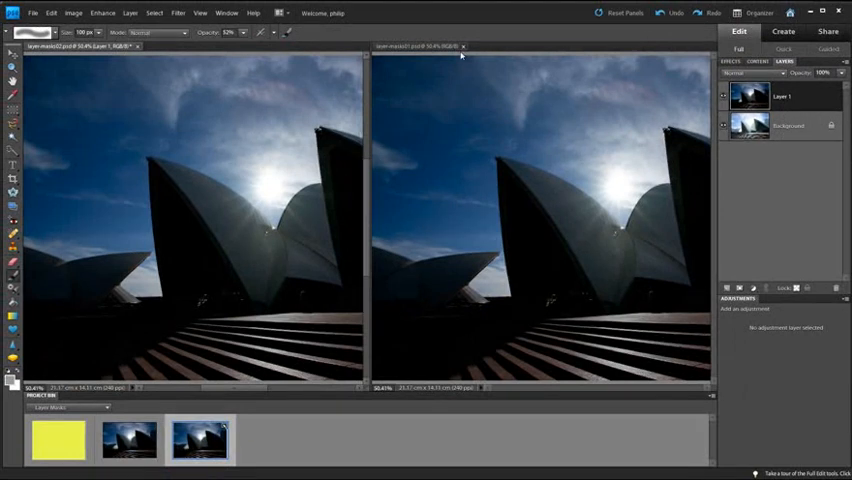
Return to a single-document view and select the dark exposure layer to browse blend modes.
left_click(464, 48)
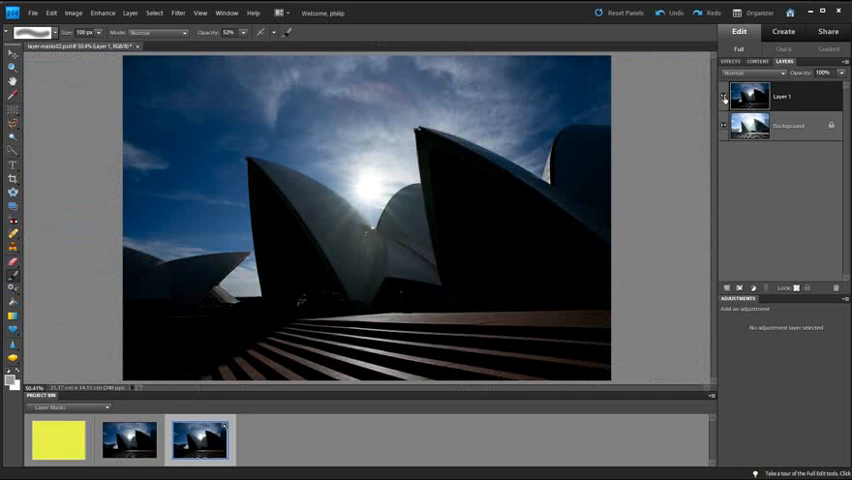
mouse_move(724, 98)
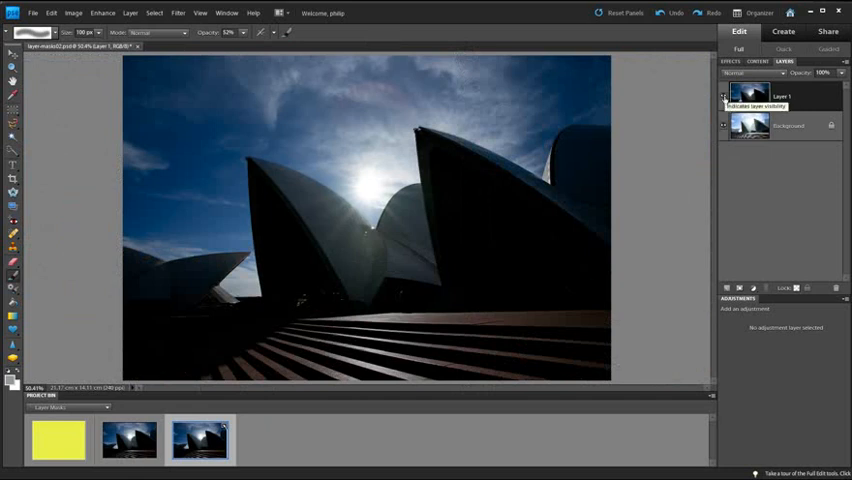
left_click(742, 96)
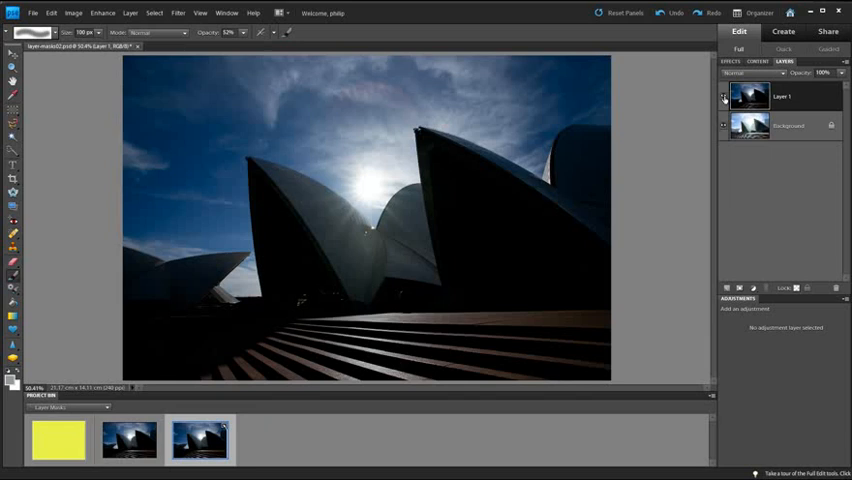
left_click(724, 98)
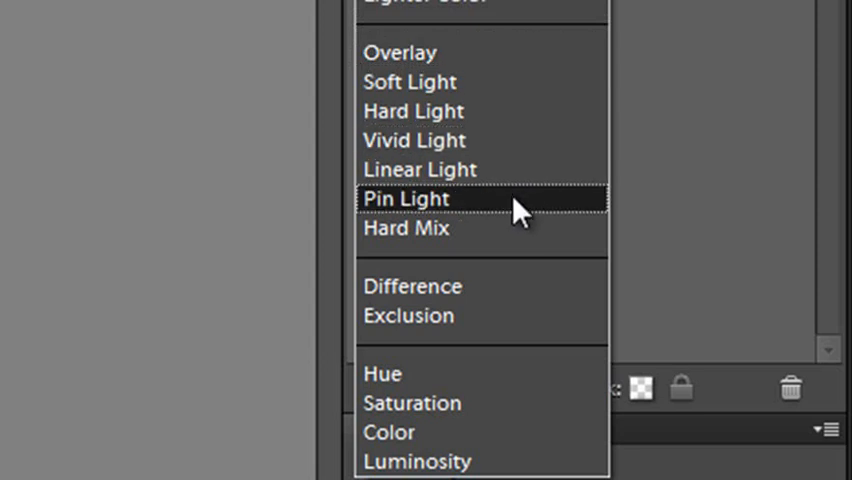
mouse_move(520, 296)
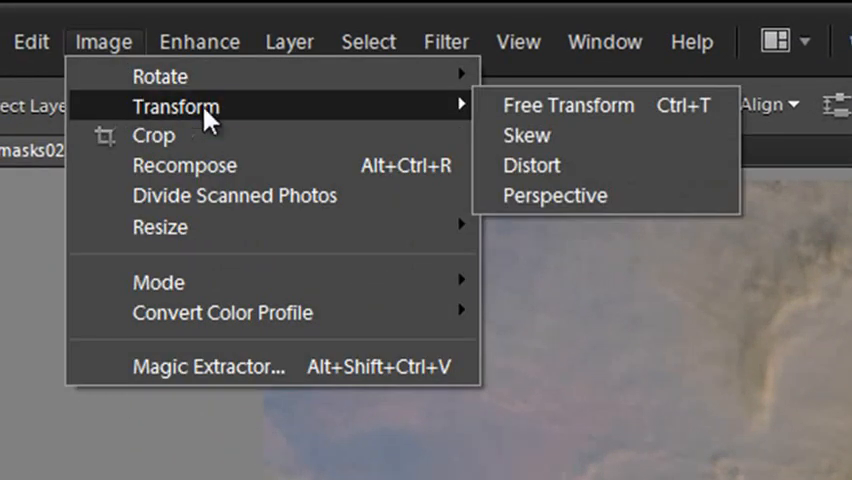
Free Transform the dark layer and nudge it to line up with the bright background.
left_click(568, 106)
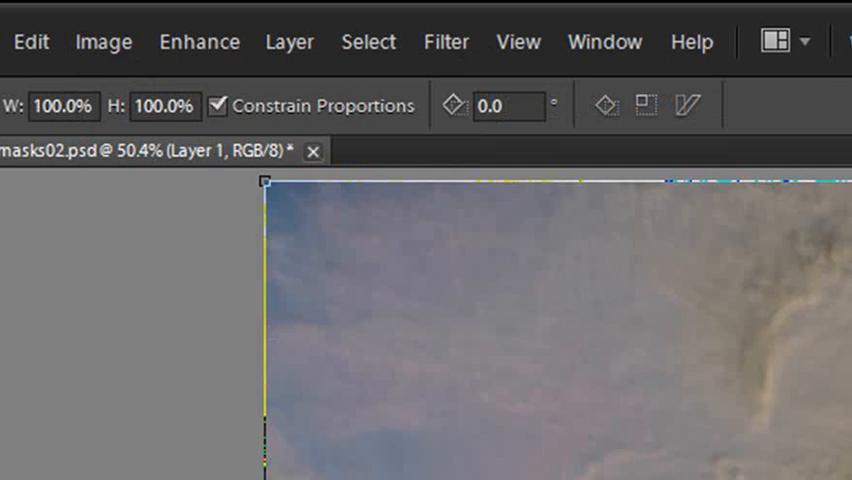
mouse_move(276, 194)
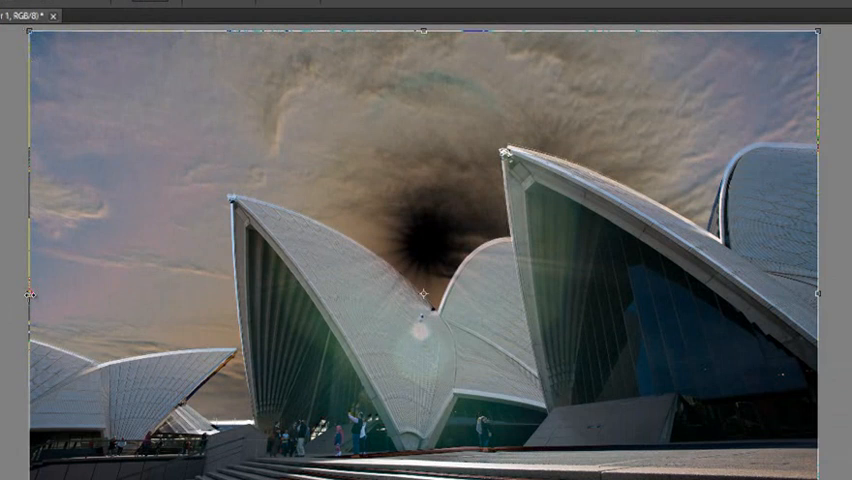
mouse_move(36, 44)
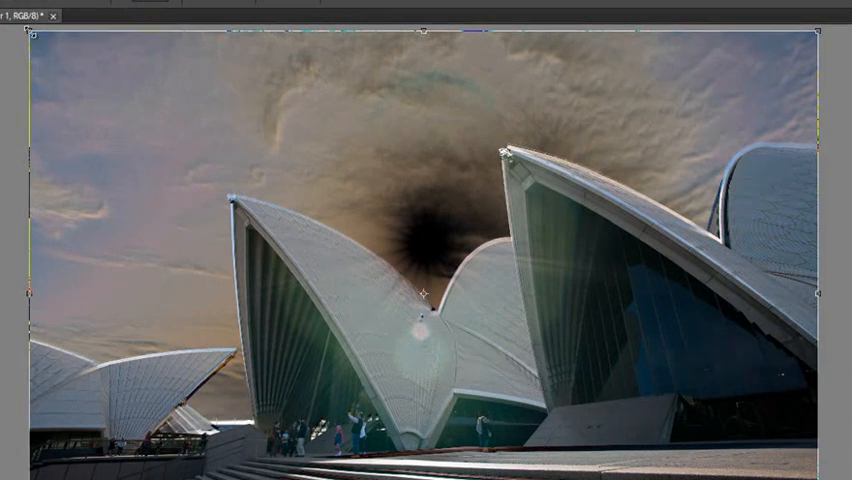
key("Ctrl")
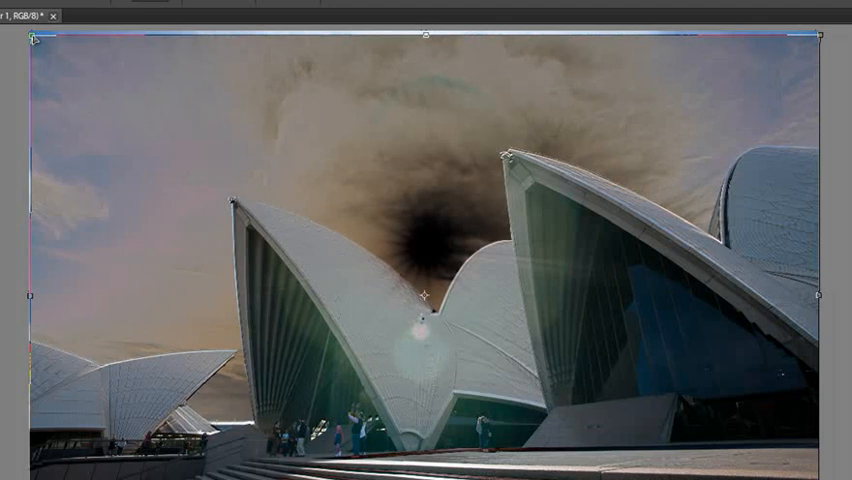
mouse_move(532, 152)
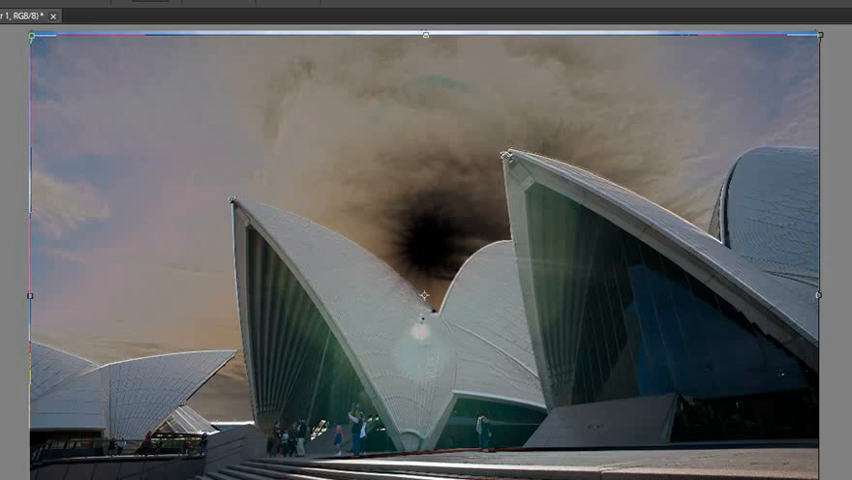
mouse_move(814, 38)
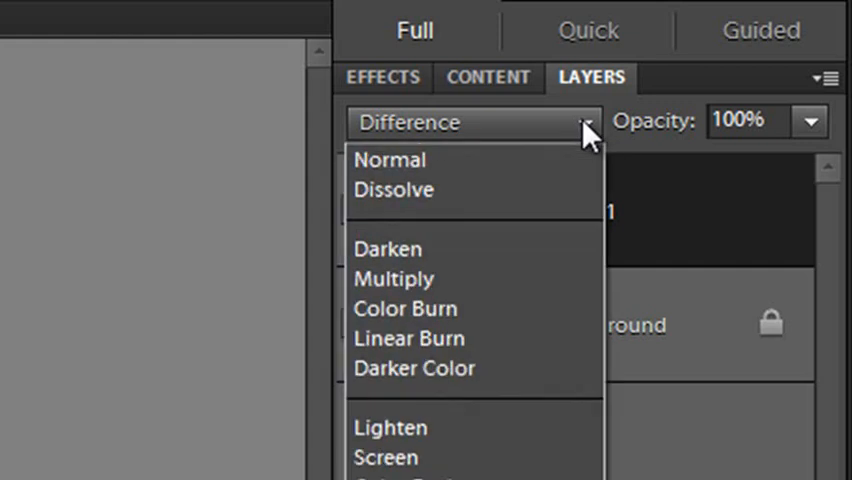
mouse_move(502, 164)
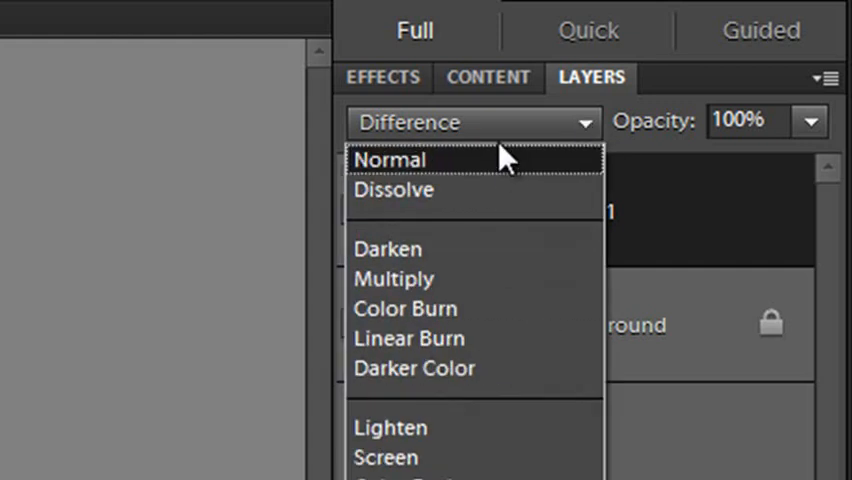
Set the dark Opera House layer's blend mode back to Normal.
left_click(392, 160)
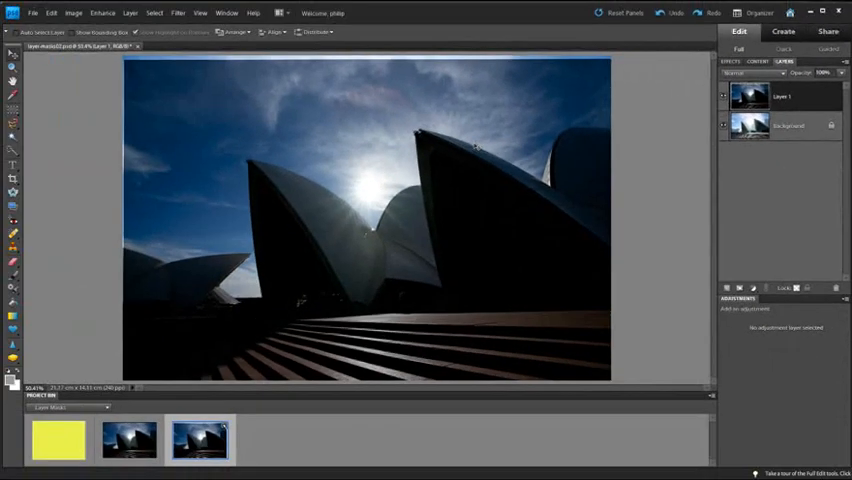
mouse_move(32, 180)
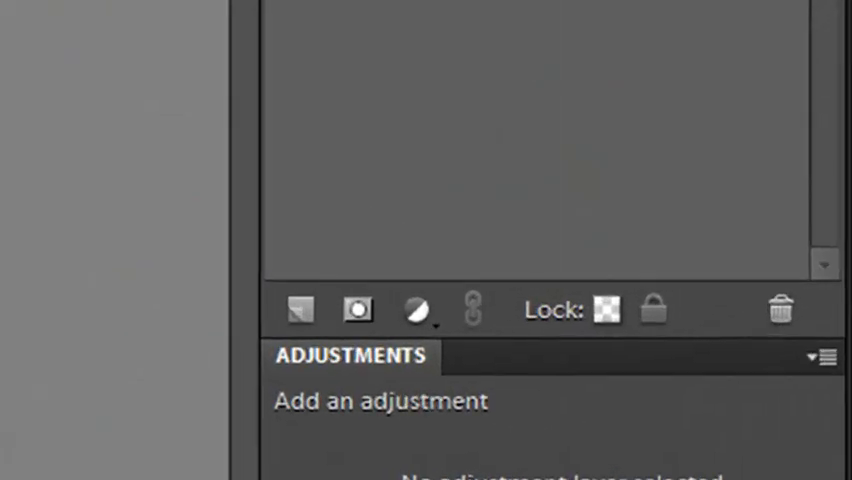
mouse_move(356, 310)
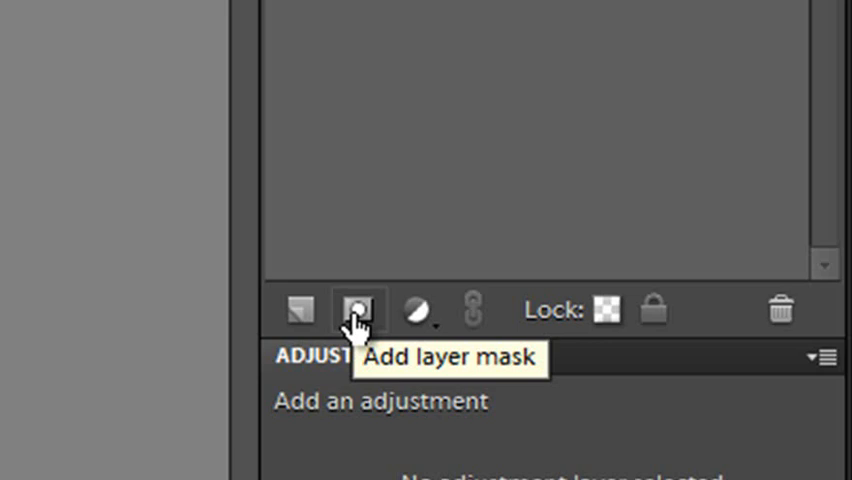
Add an all-white layer mask to the dark Opera House layer.
left_click(348, 310)
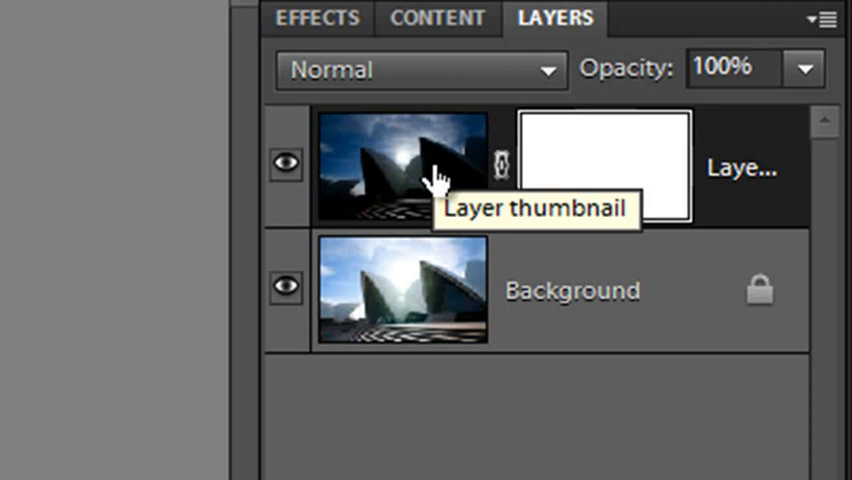
mouse_move(404, 290)
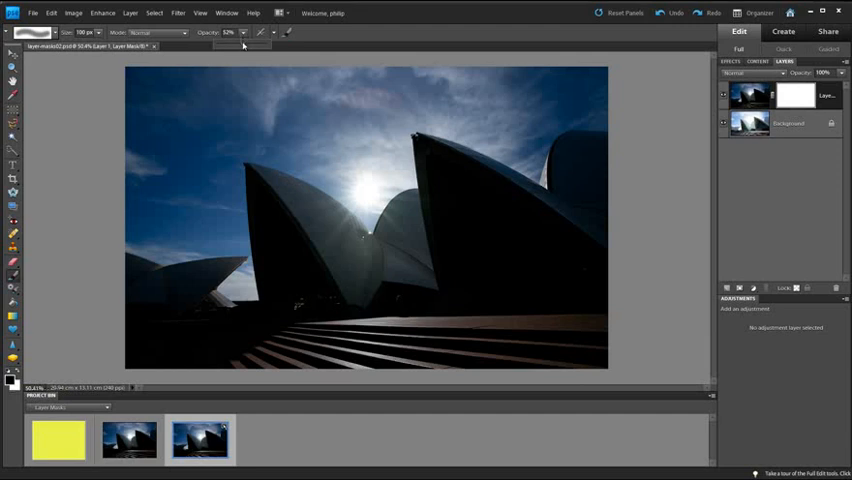
Reset foreground/background colours to default black and white for mask painting.
left_click_drag(244, 44, 210, 44)
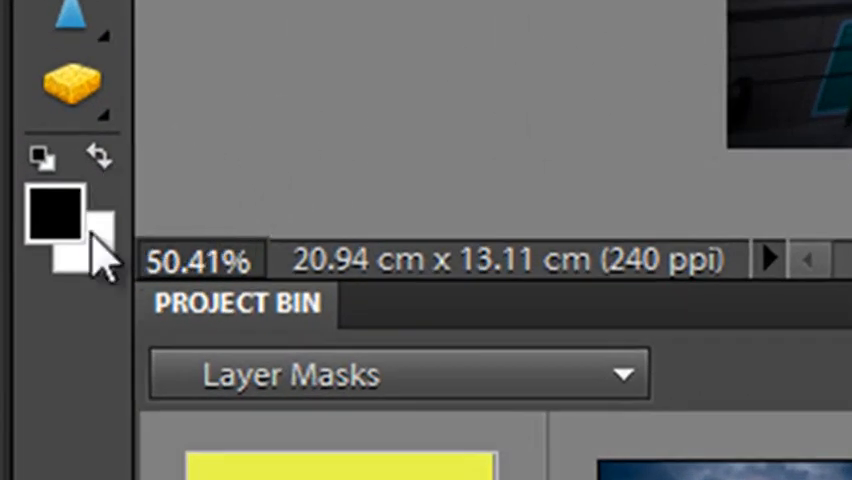
left_click(98, 158)
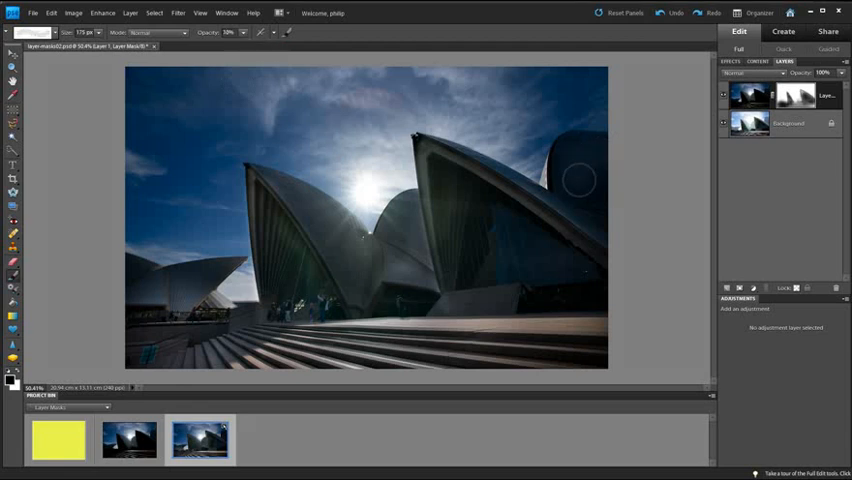
mouse_move(584, 194)
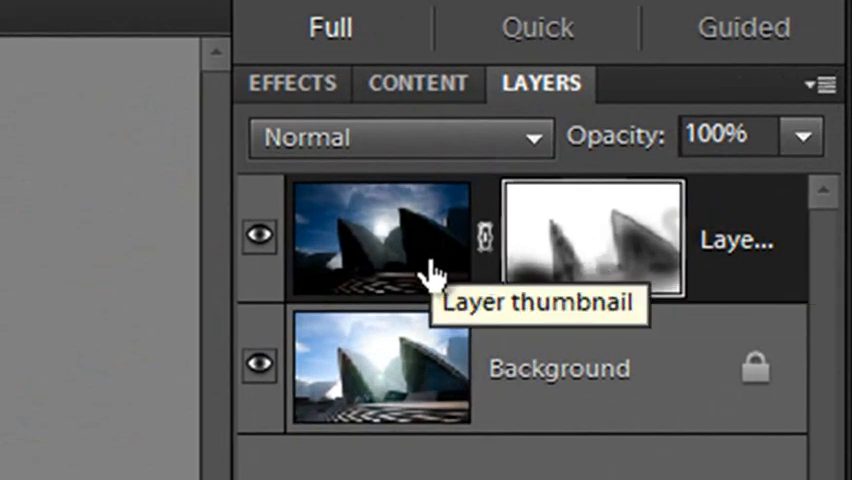
mouse_move(524, 420)
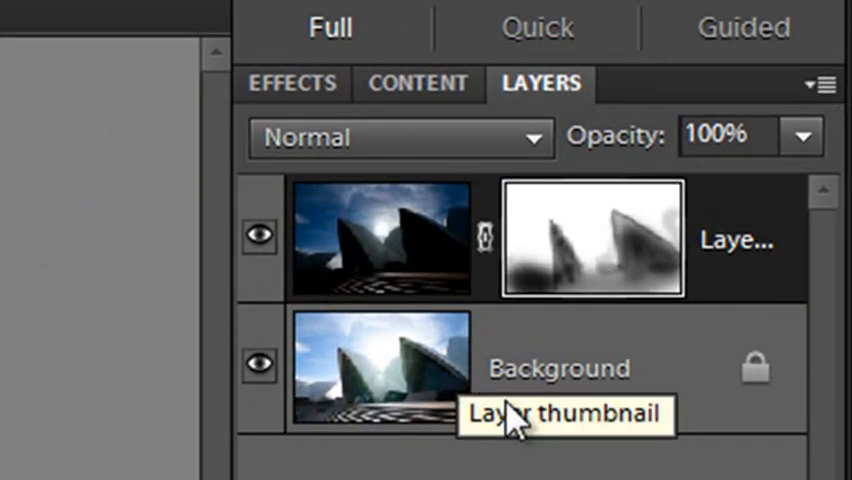